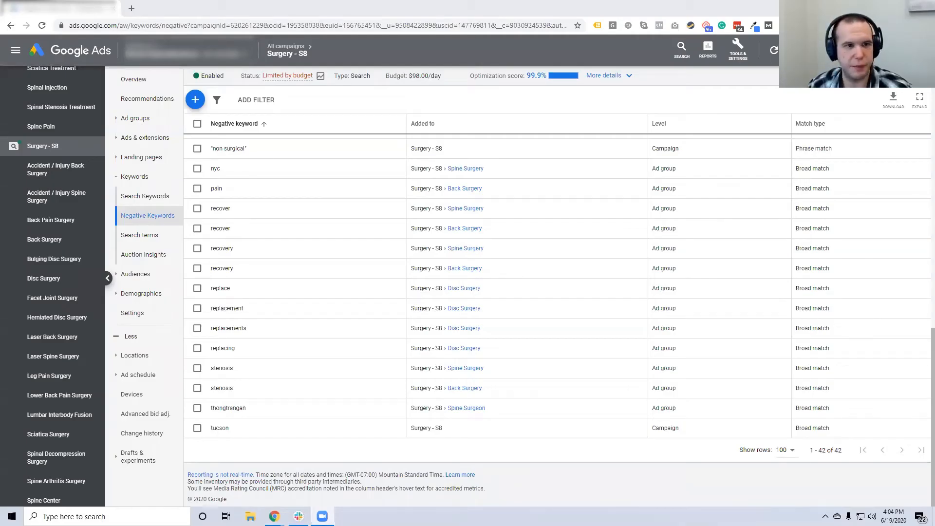
pyautogui.moveTo(470, 115)
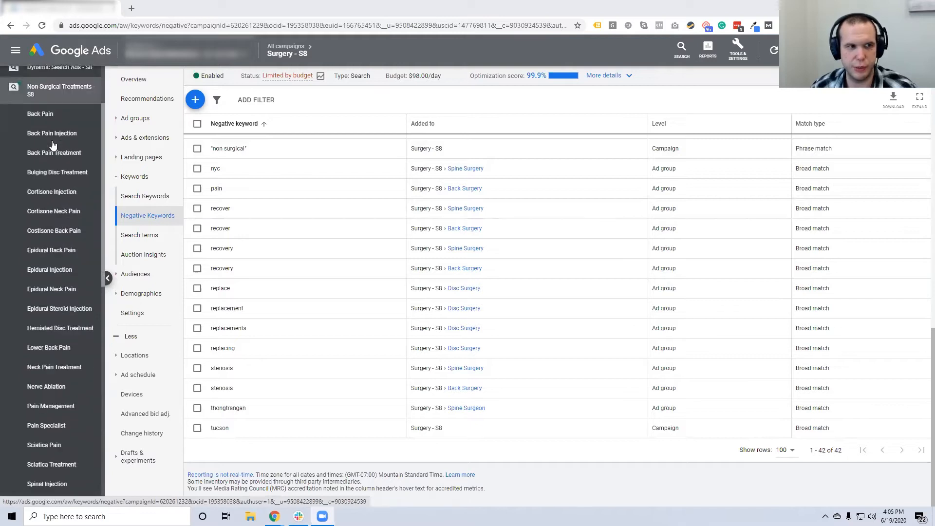
# Open the Non-Surgical Treatments - S8 negative keywords and scroll to the surgery and surgeries entries.
pyautogui.scroll(-3)
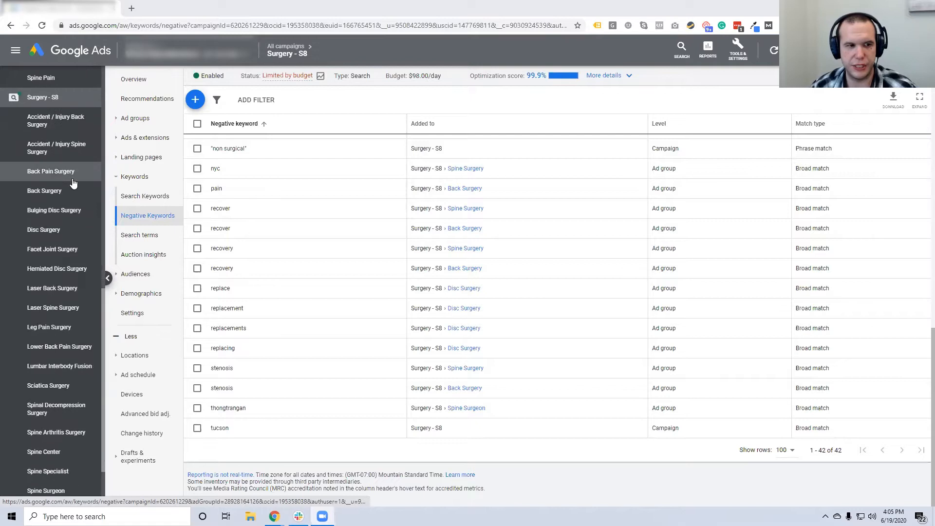
pyautogui.moveTo(51, 170)
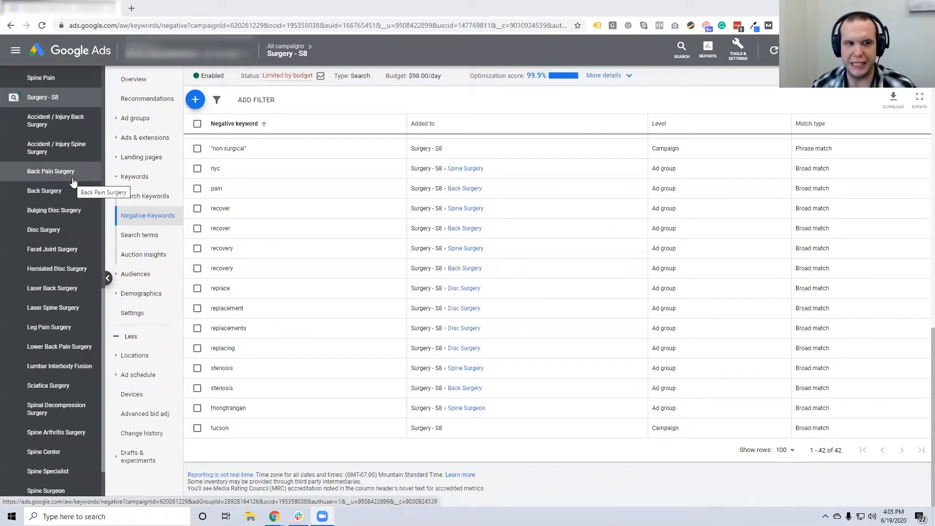
pyautogui.scroll(-3)
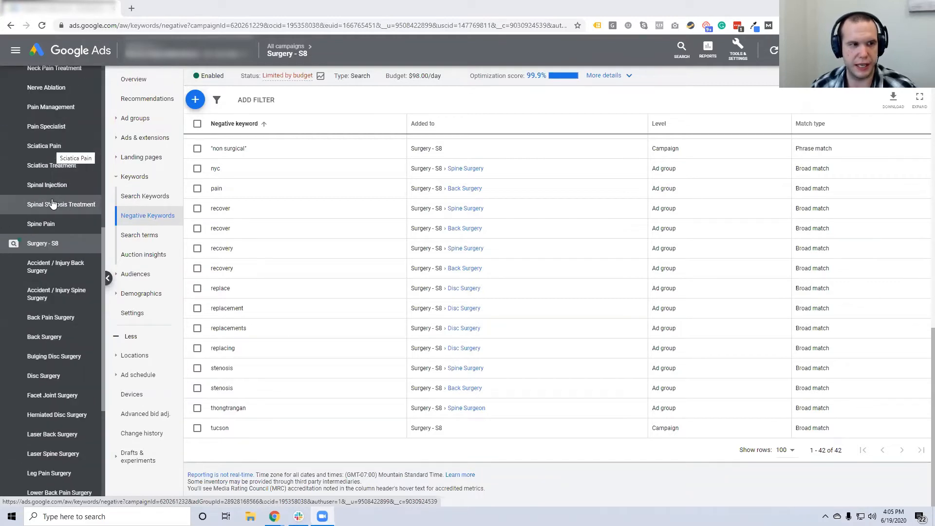
pyautogui.scroll(-3)
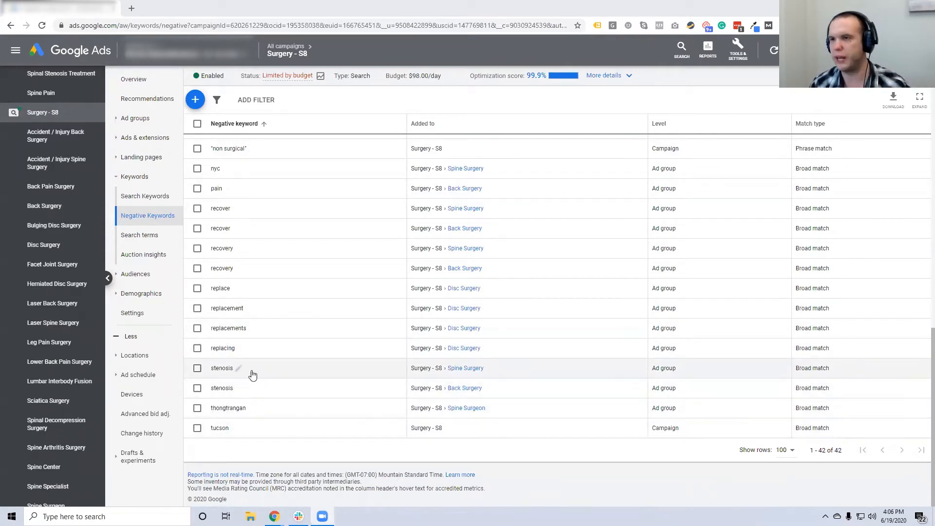
pyautogui.moveTo(218, 388)
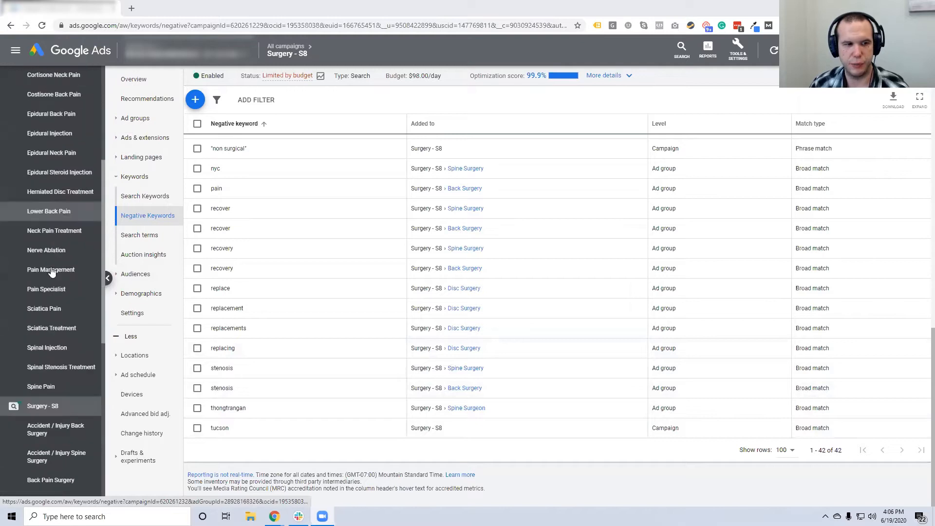
pyautogui.moveTo(61, 365)
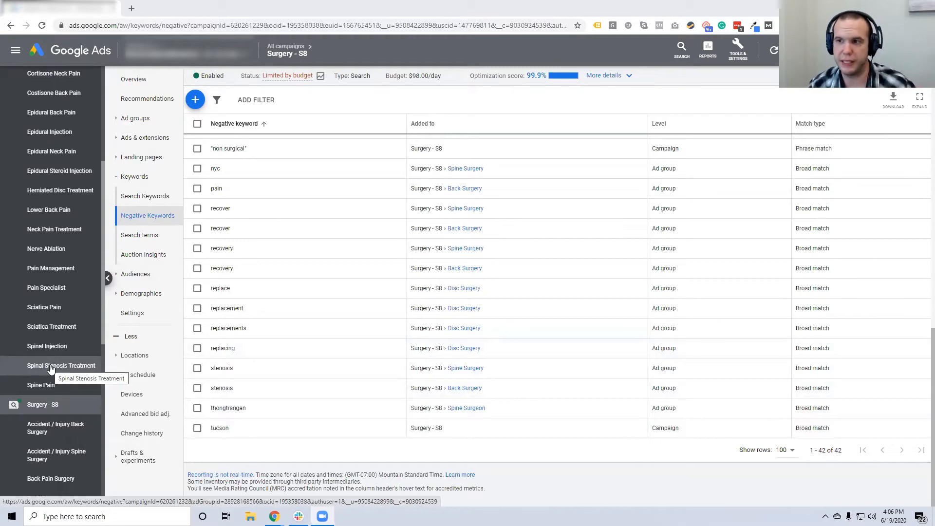
pyautogui.moveTo(50, 412)
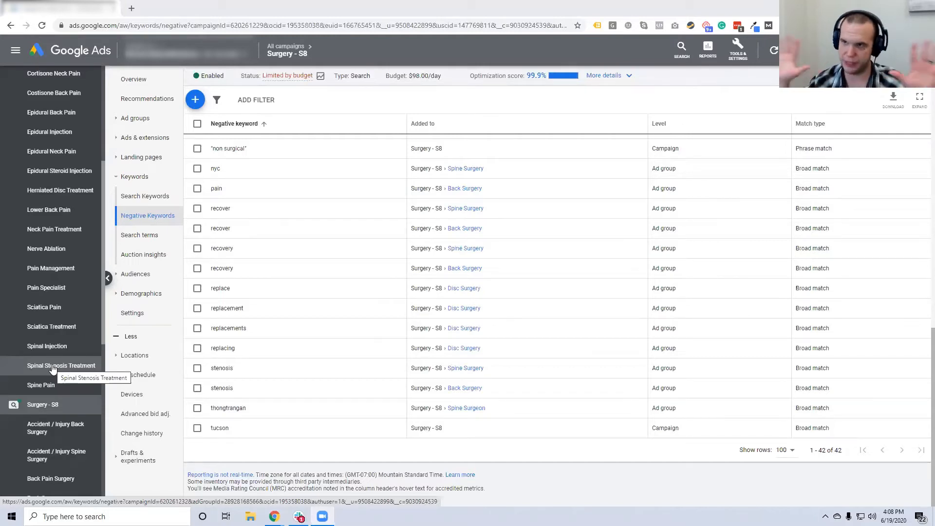
pyautogui.moveTo(53, 369)
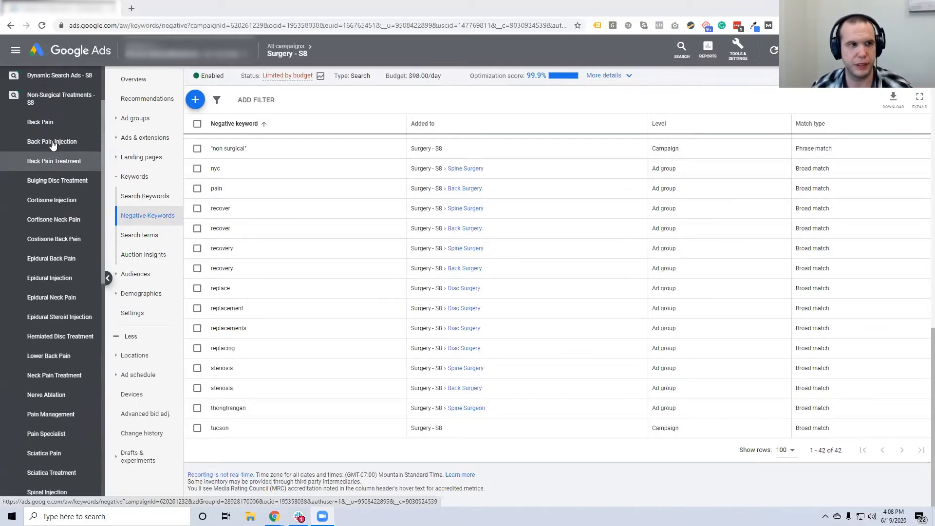
pyautogui.click(60, 98)
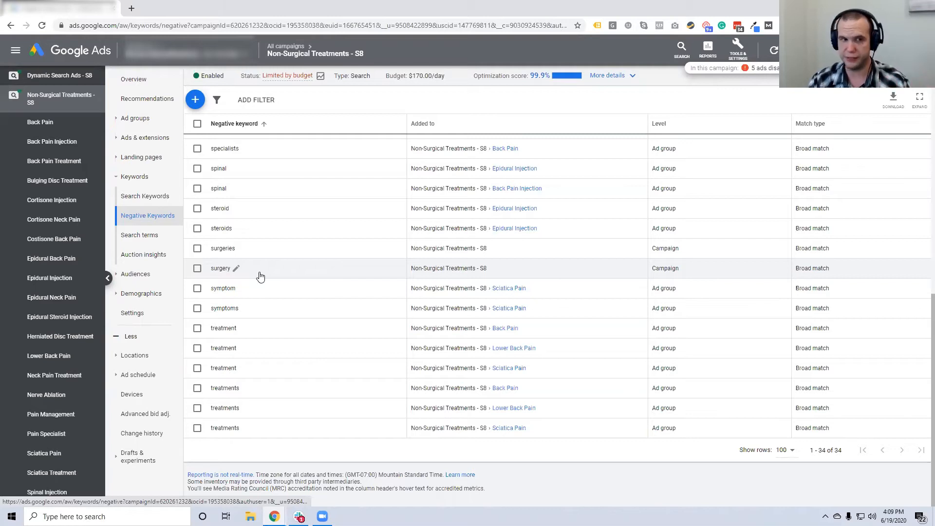
pyautogui.moveTo(59, 99)
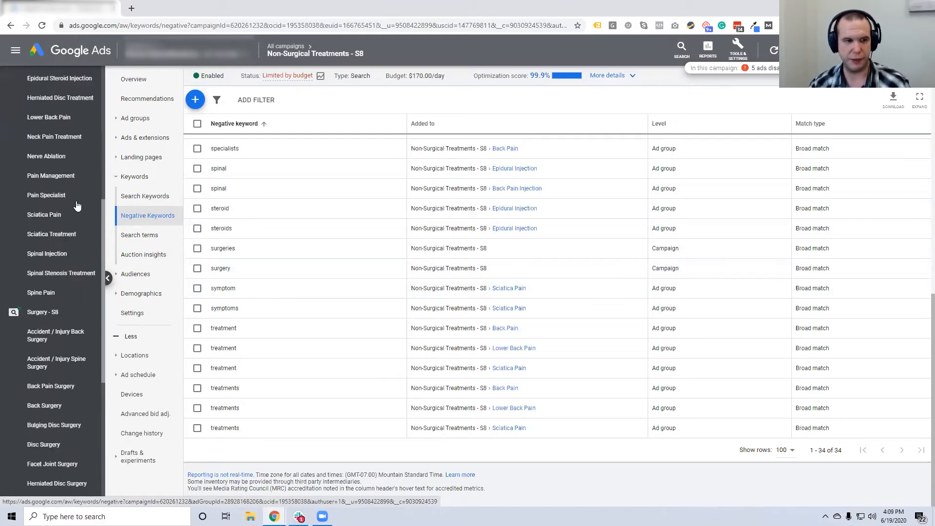
pyautogui.scroll(-3)
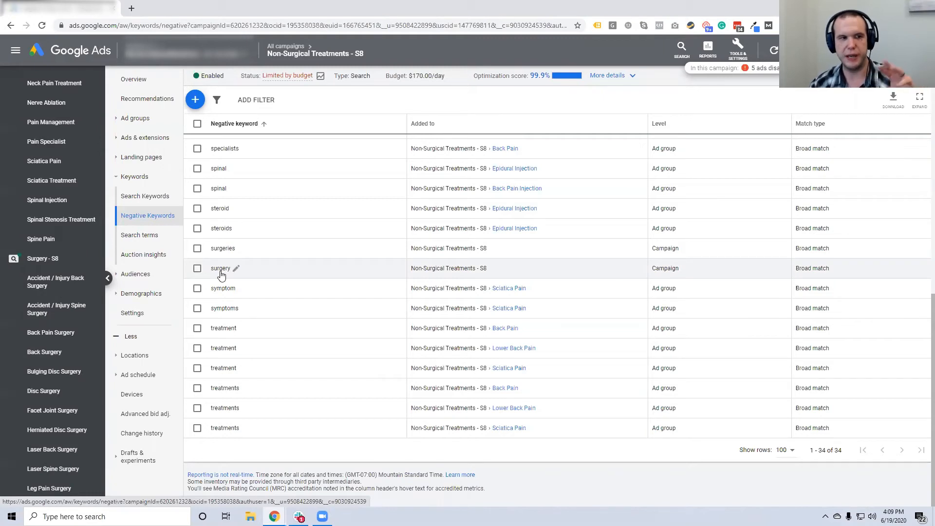
pyautogui.moveTo(276, 187)
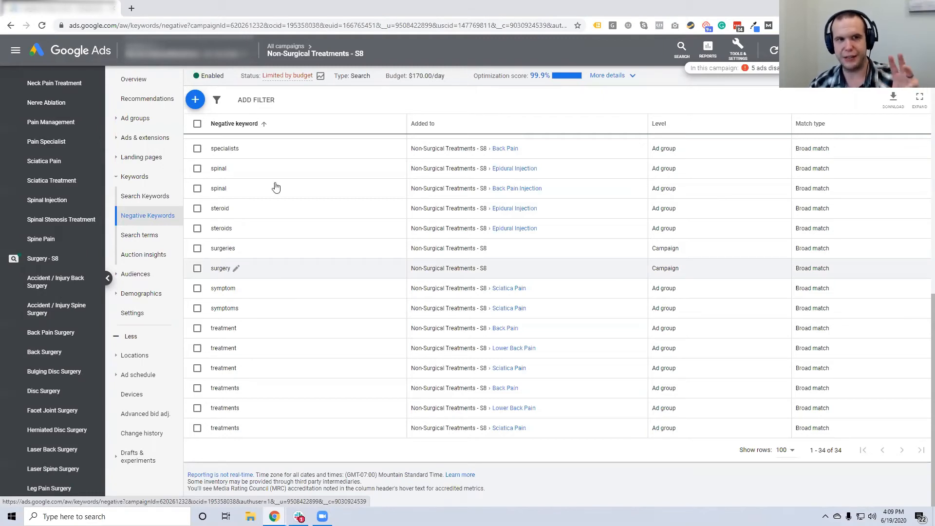
pyautogui.moveTo(266, 248)
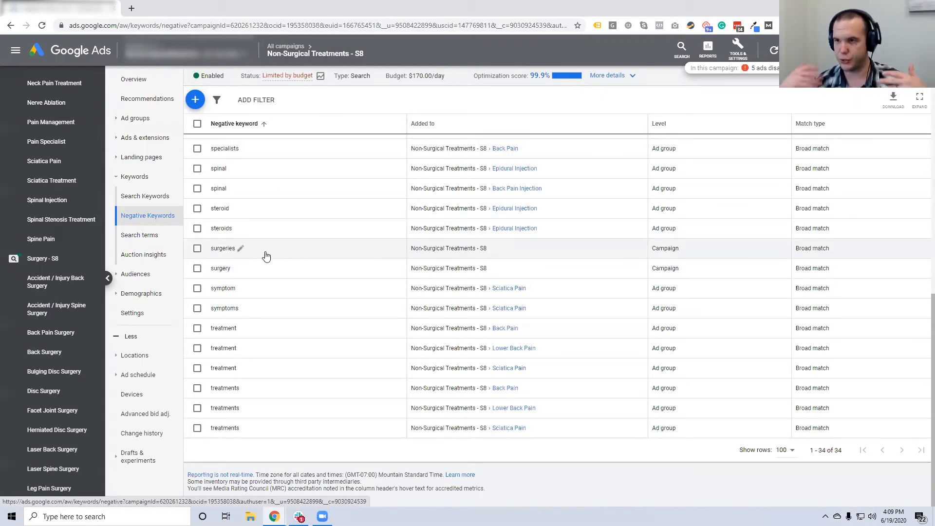